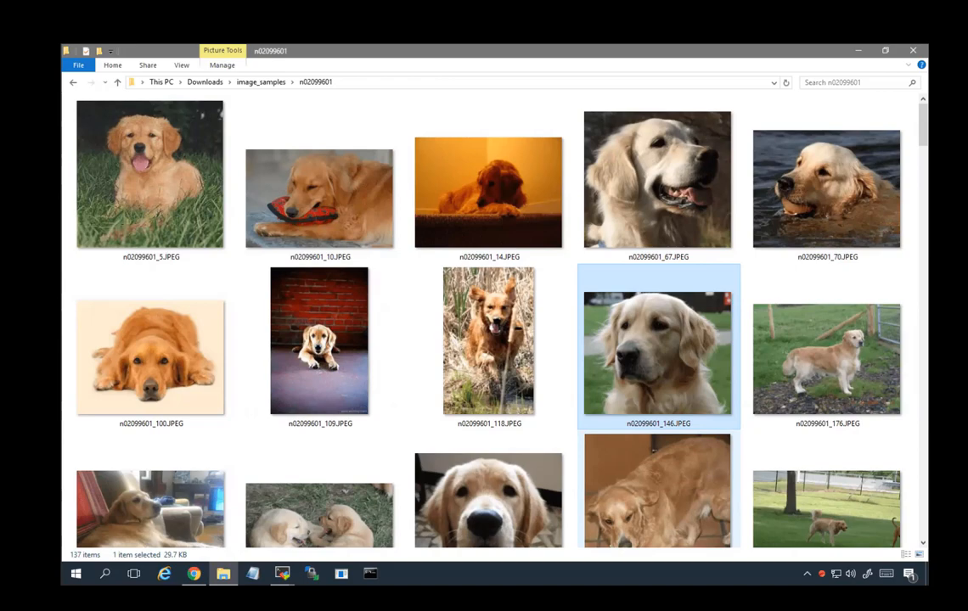
Scroll to host sc2esx25 and view its PCI devices
scroll("down", 3)
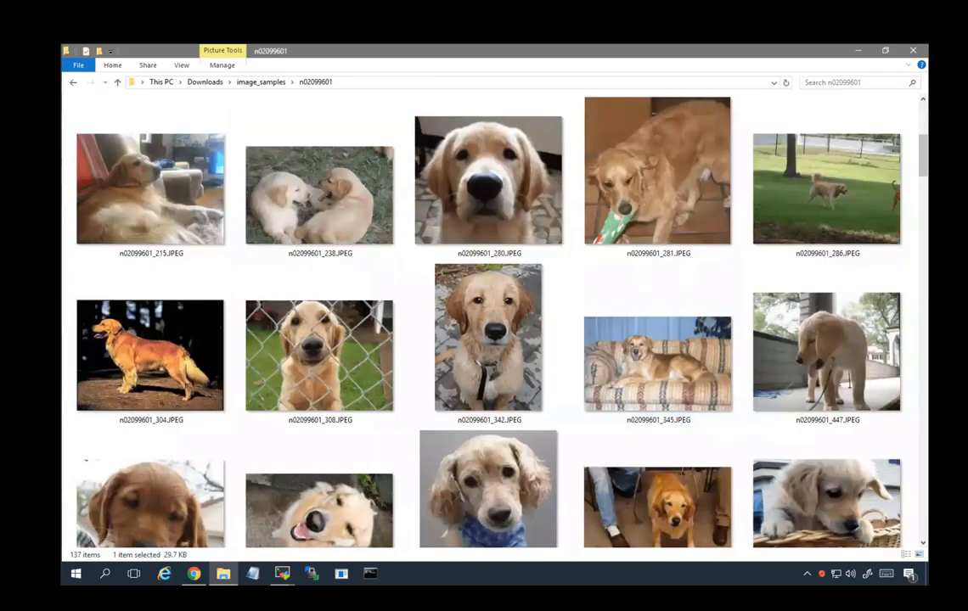
scroll("down", 3)
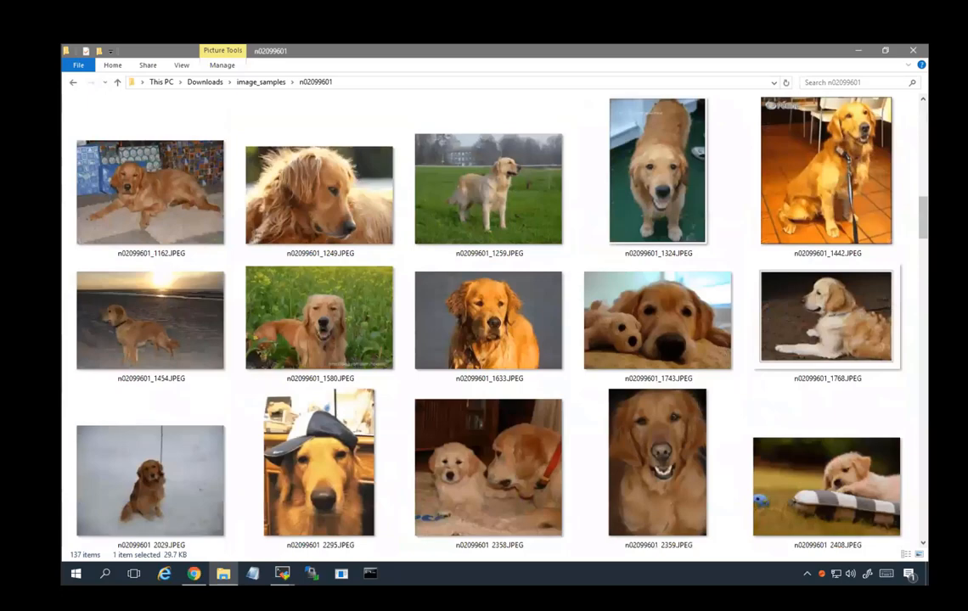
scroll("down", 3)
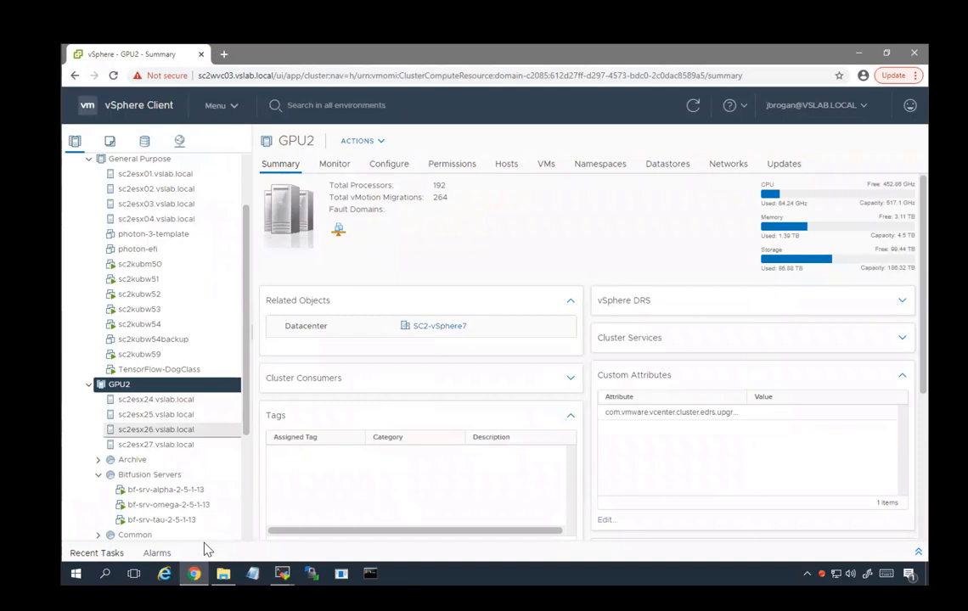
mouse_move(139, 386)
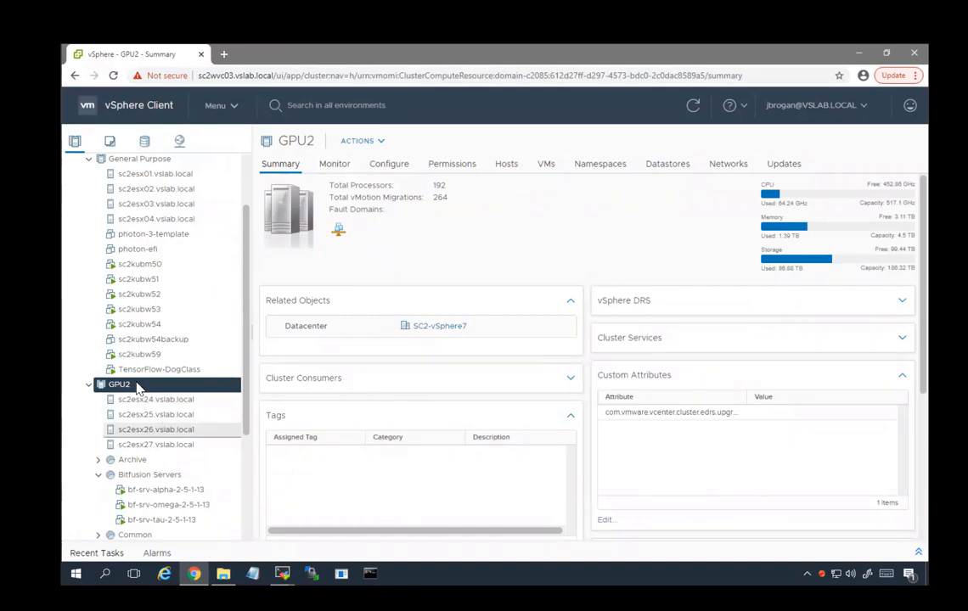
left_click(156, 414)
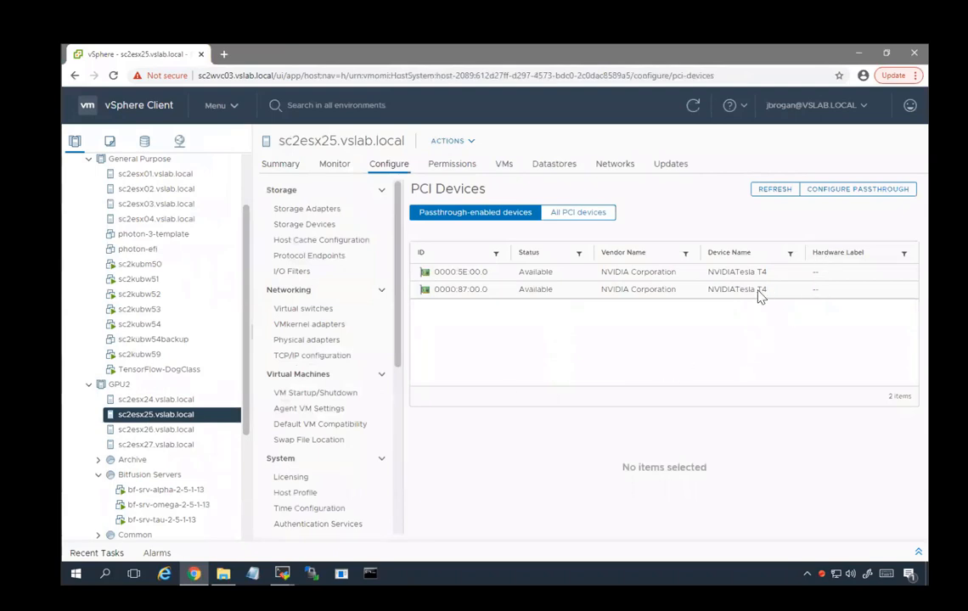
mouse_move(752, 298)
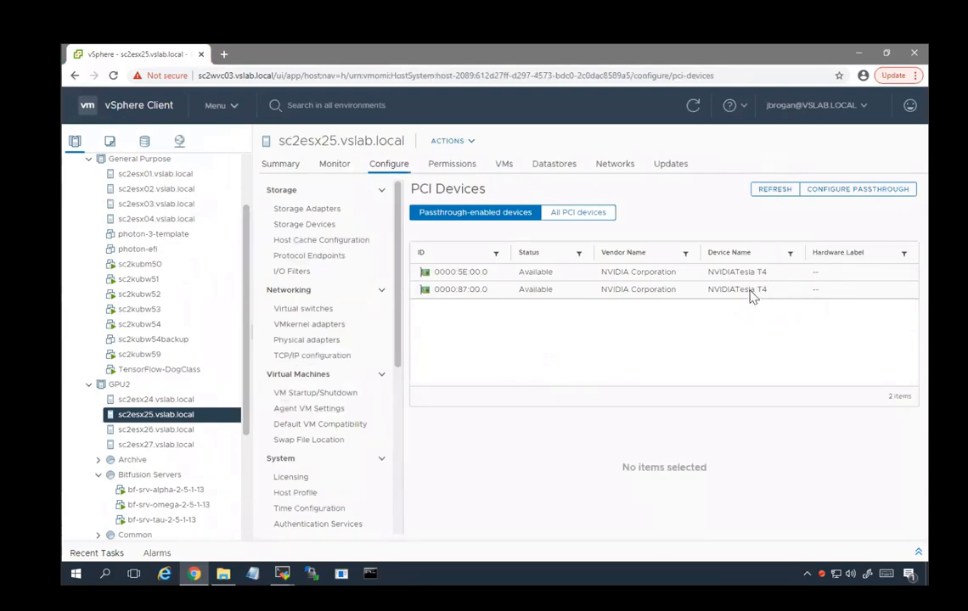
mouse_move(716, 295)
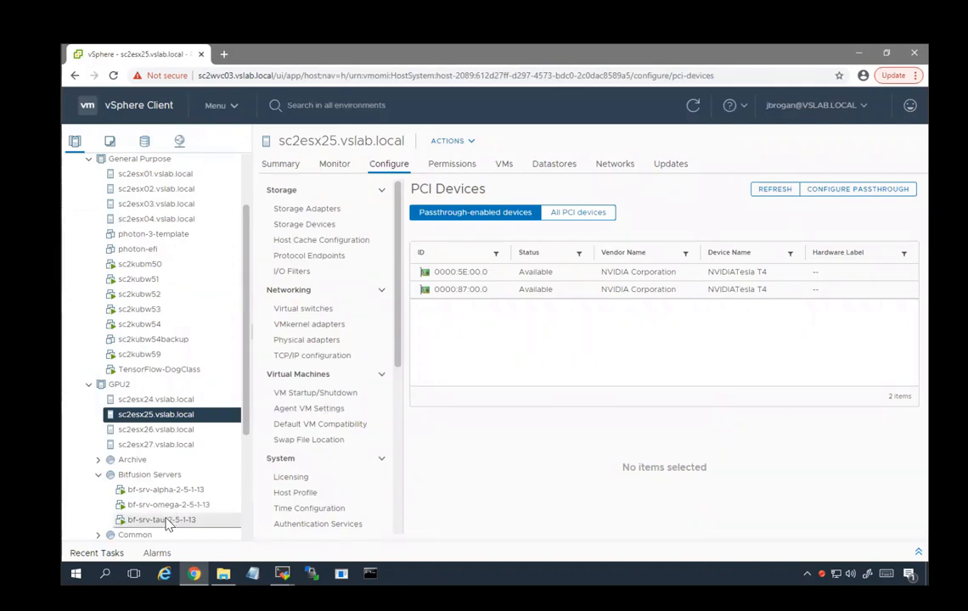
Confirm bf-srv-tau-2-5-1-13 has two Tesla T4 GPUs in Edit Settings, then cancel
left_click(161, 519)
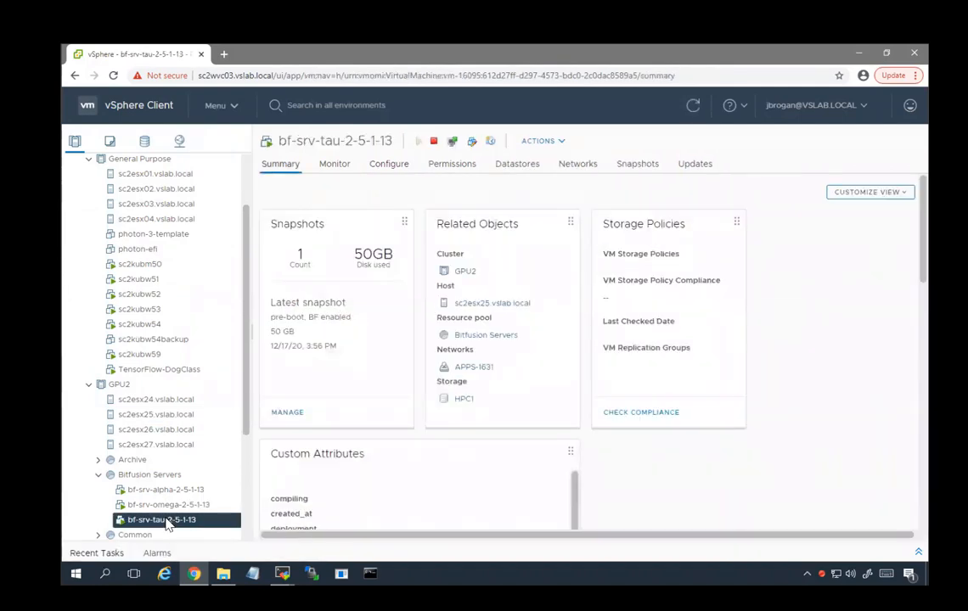
right_click(161, 520)
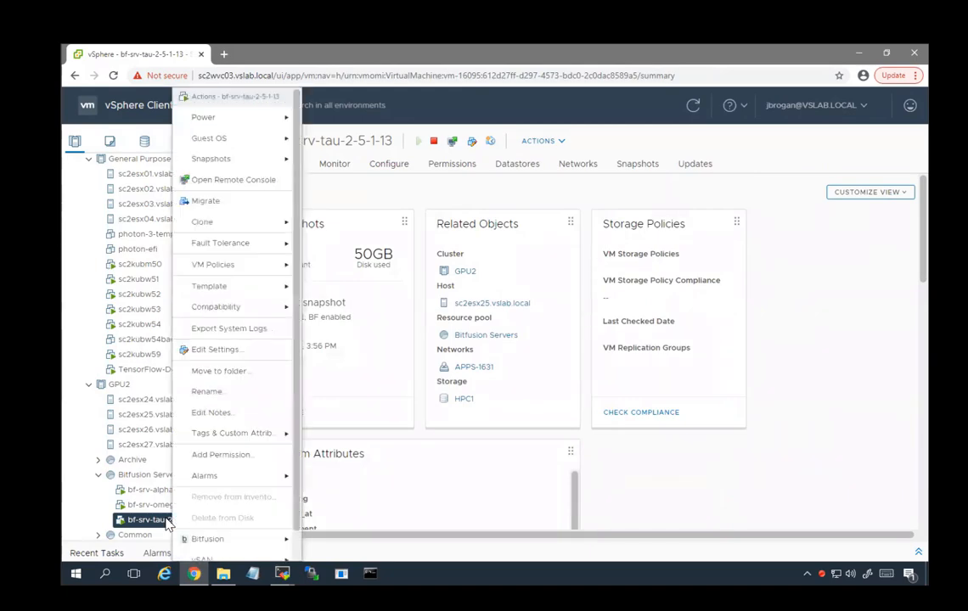
mouse_move(215, 349)
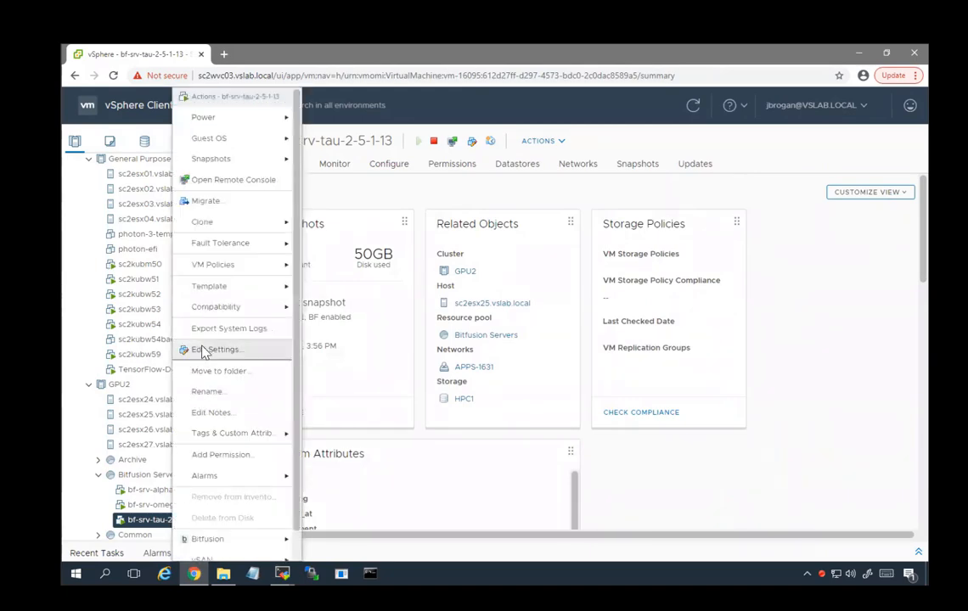
left_click(215, 349)
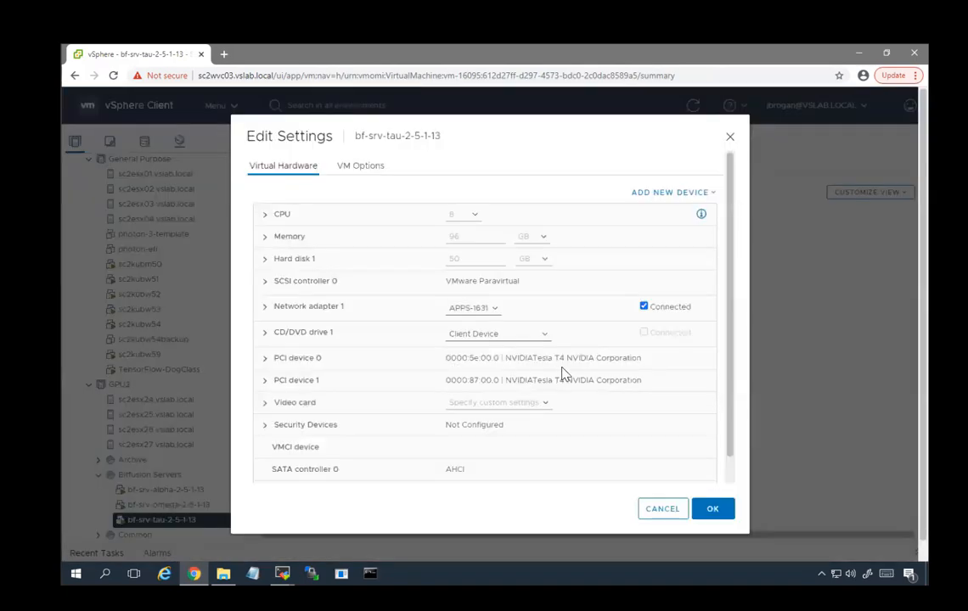
mouse_move(663, 509)
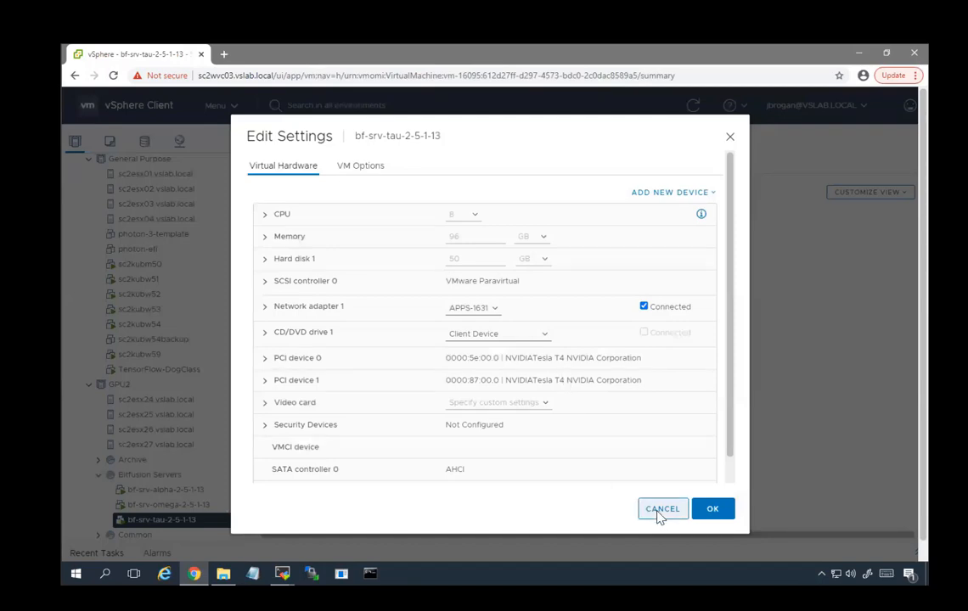
left_click(663, 508)
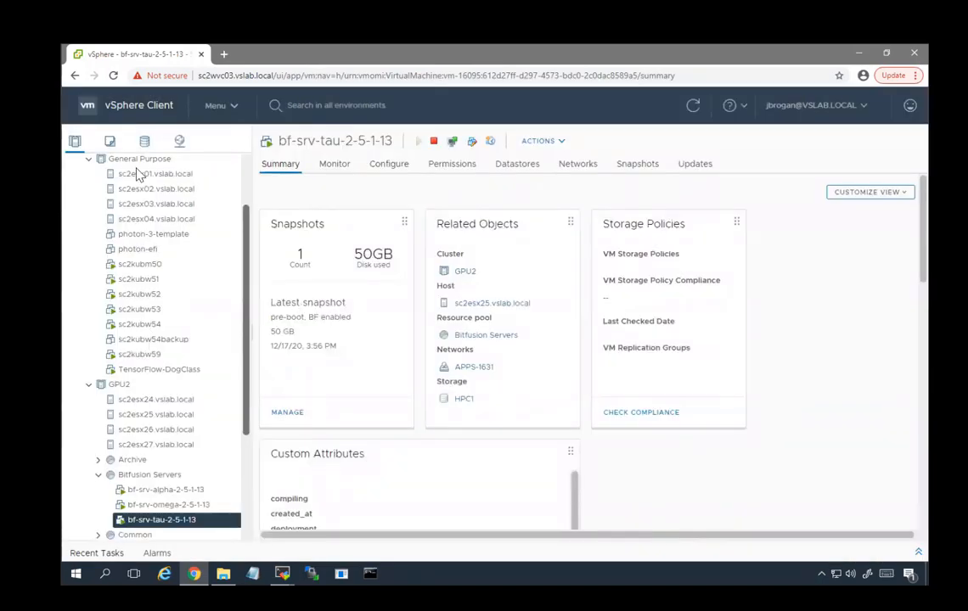
left_click(140, 158)
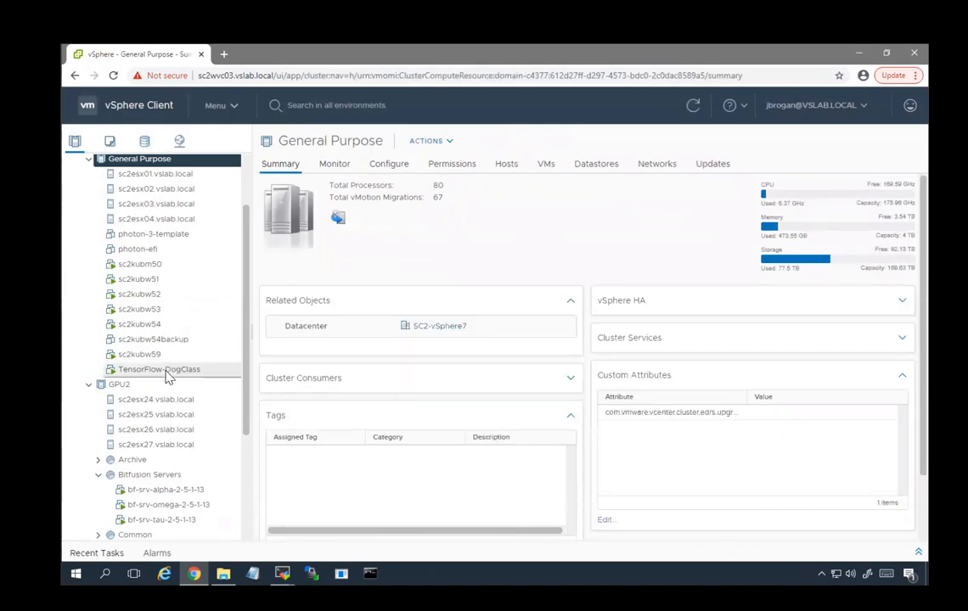
Check TensorFlow-DogClass's hardware settings for GPU devices, finding none, and cancel unchanged
left_click(159, 370)
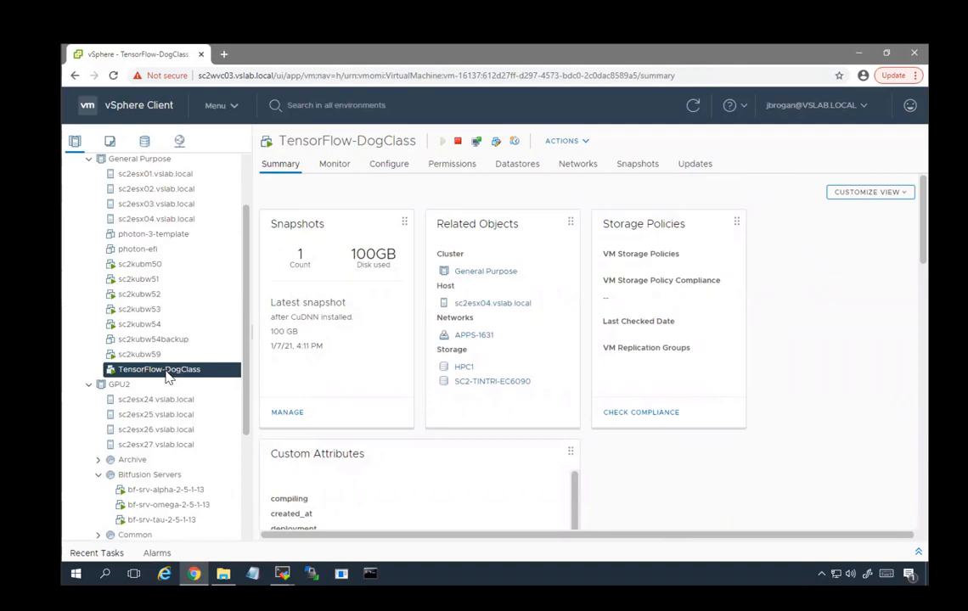
right_click(160, 370)
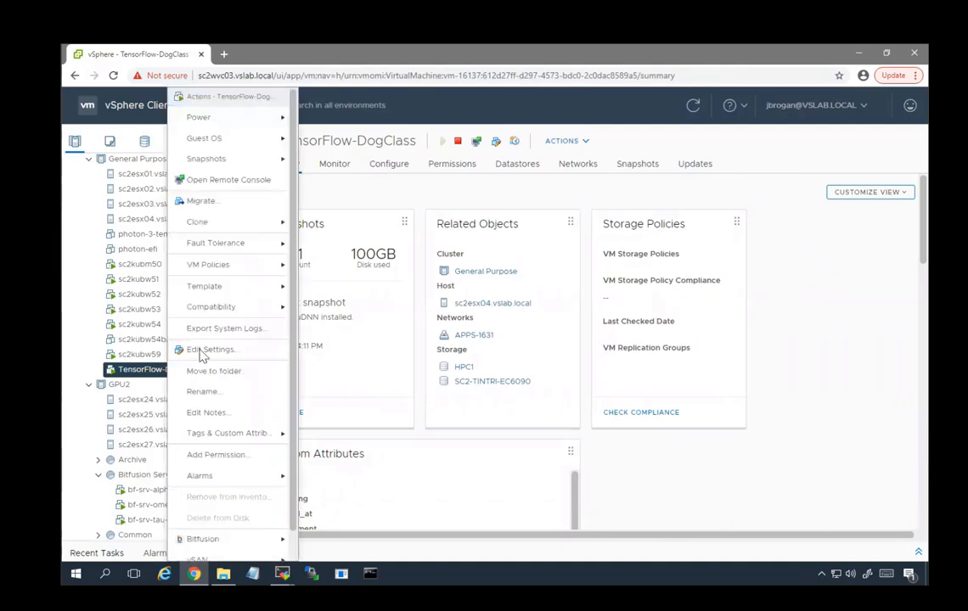
left_click(210, 350)
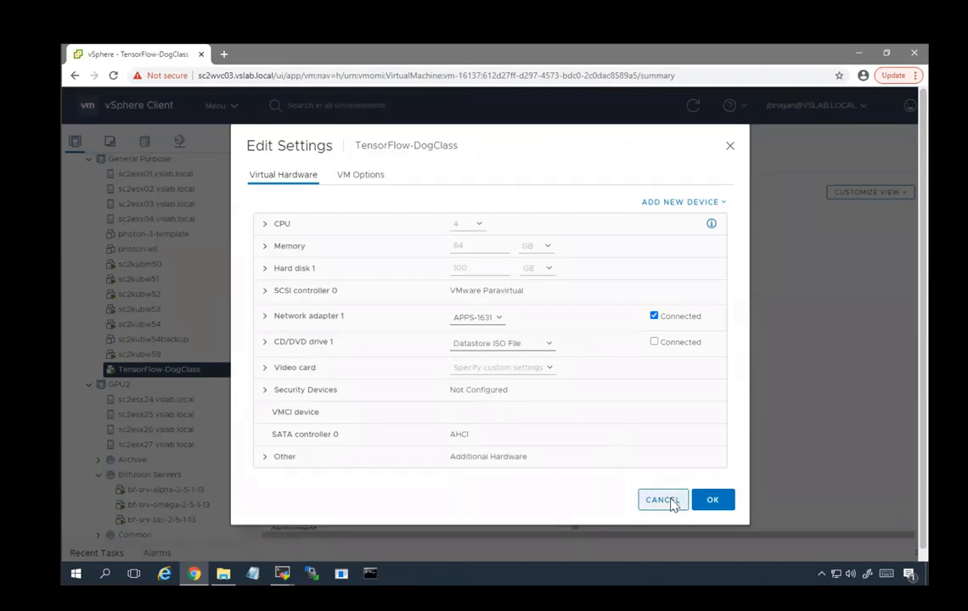
left_click(664, 500)
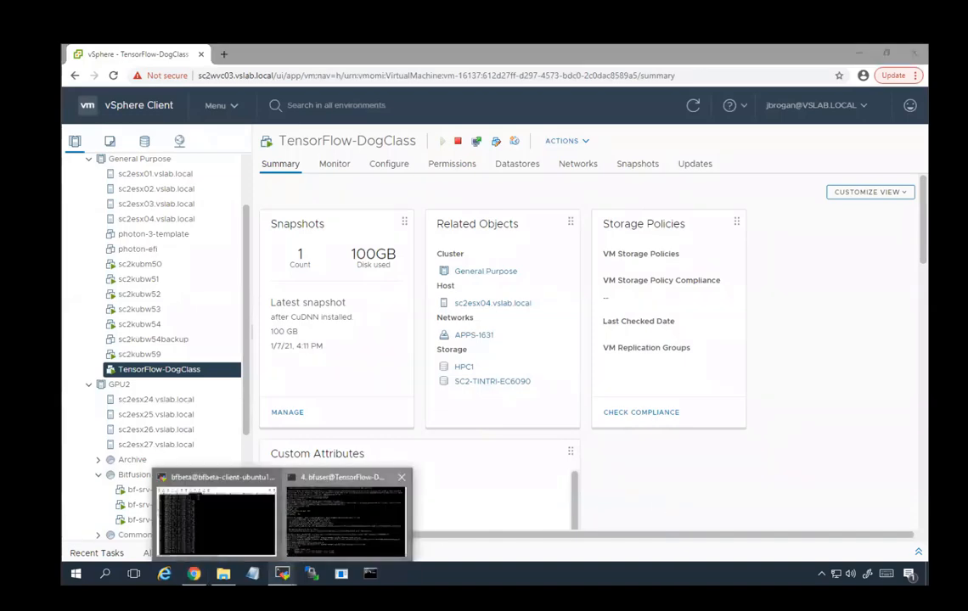
Stop the 1.3 images/sec CPU-only benchmark in the TensorFlow-DogClass SSH session
left_click(343, 510)
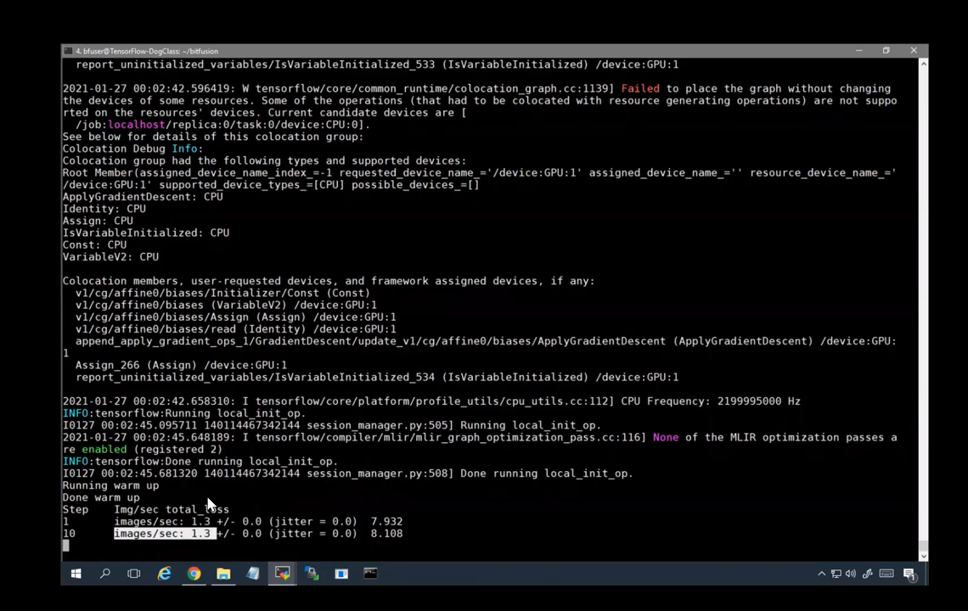
key("ctrl+c")
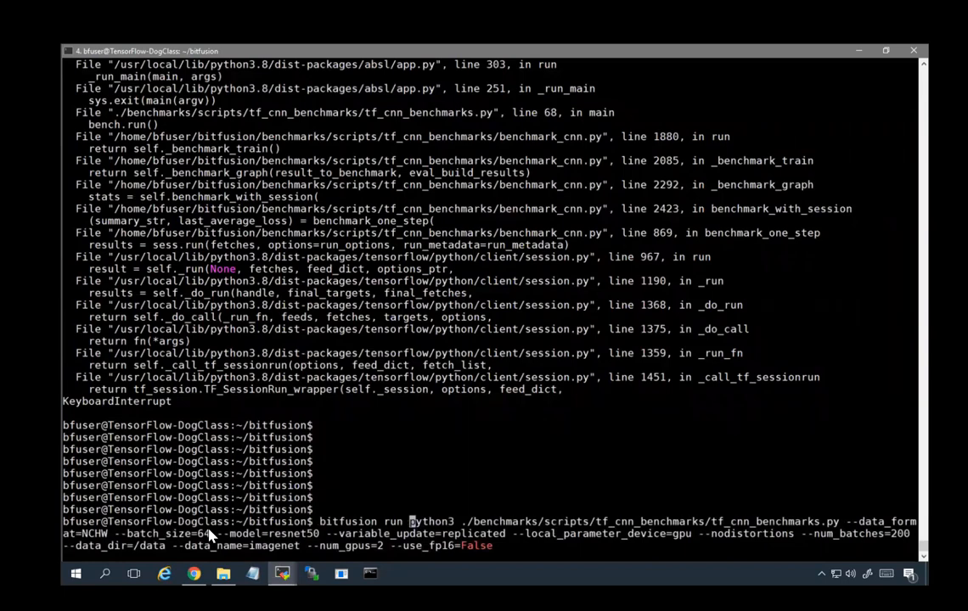
Launch the benchmark with 'bitfusion run -n 2 -p 0.6 --' on two shared GPUs
type("-n 2 -p 0.6 --")
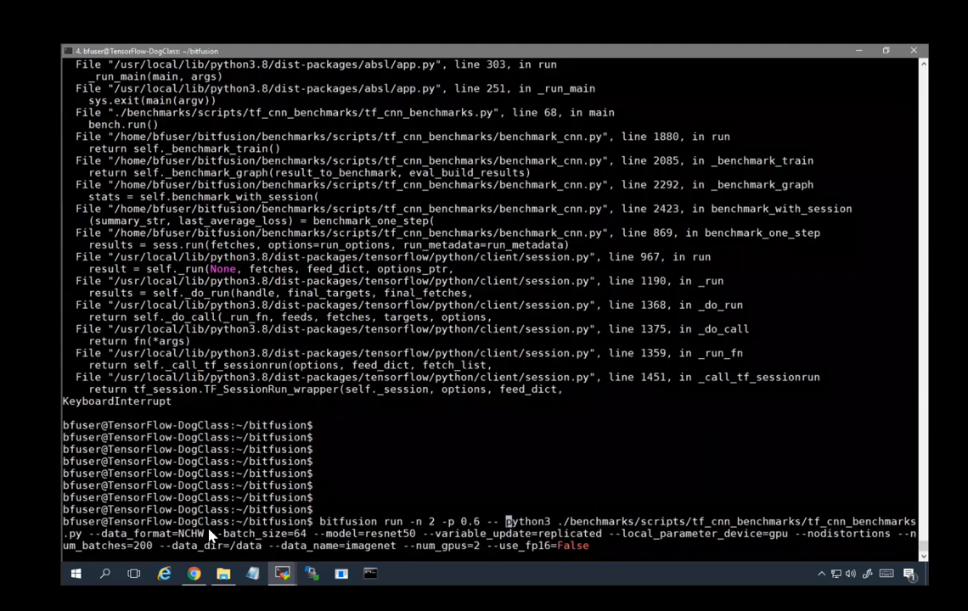
key("Return")
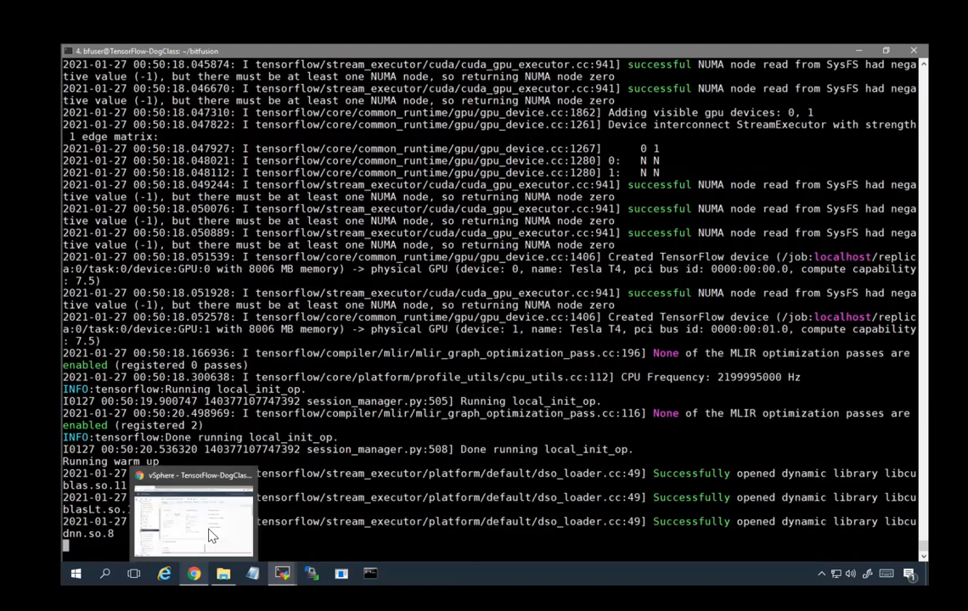
Open the Bitfusion plugin and switch the allocation chart to 5 MIN, then 1 HOUR
left_click(191, 535)
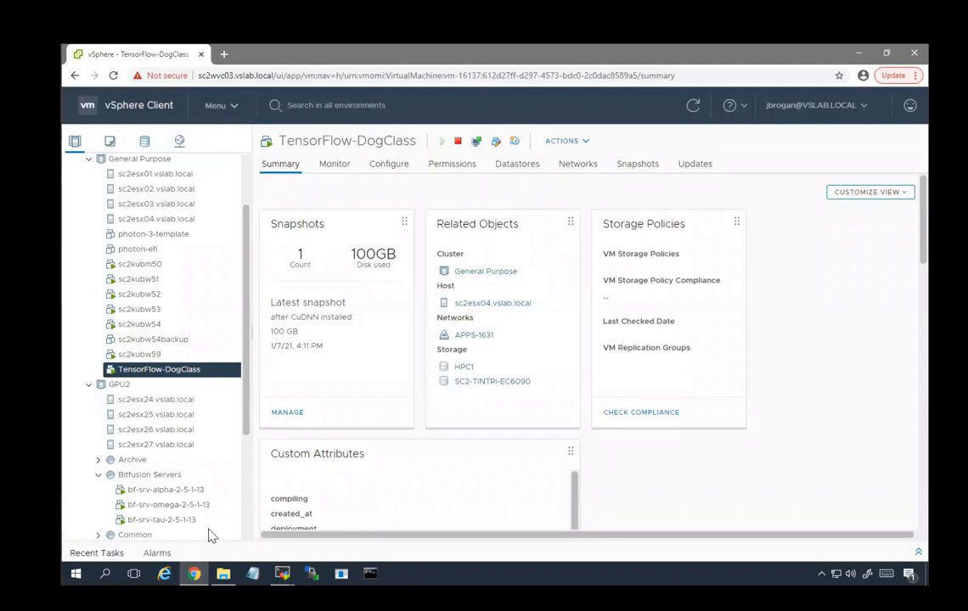
mouse_move(227, 105)
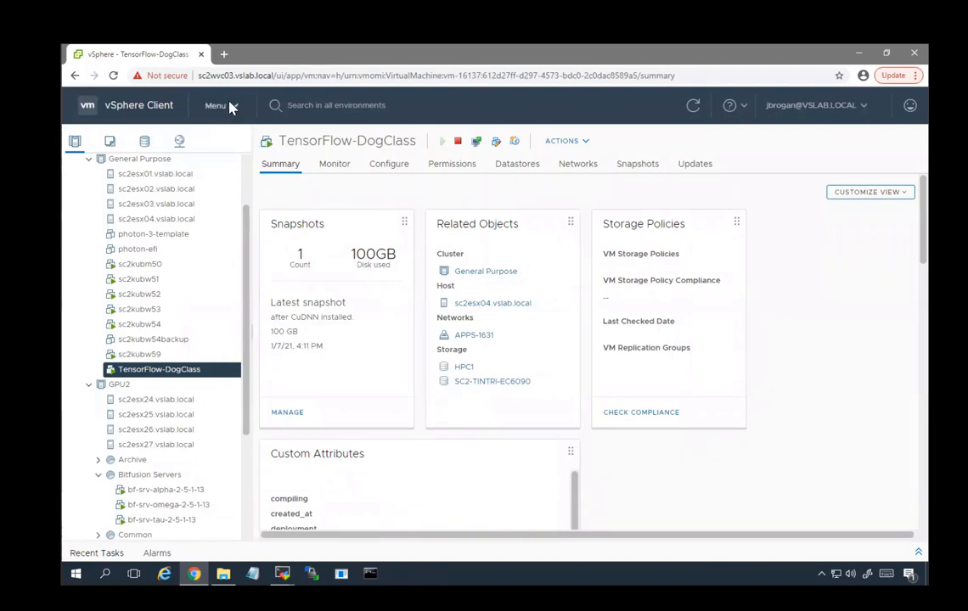
left_click(215, 104)
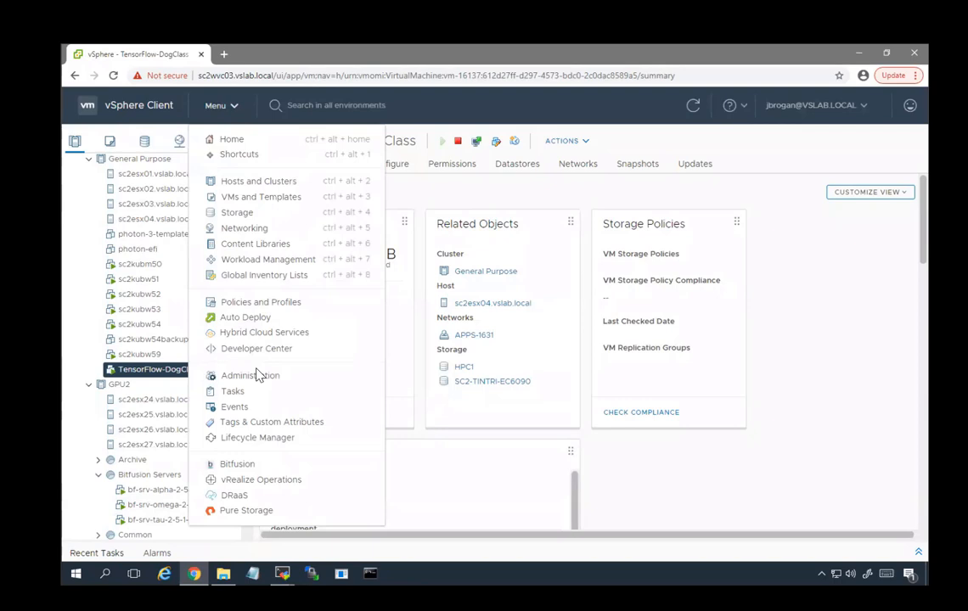
left_click(238, 464)
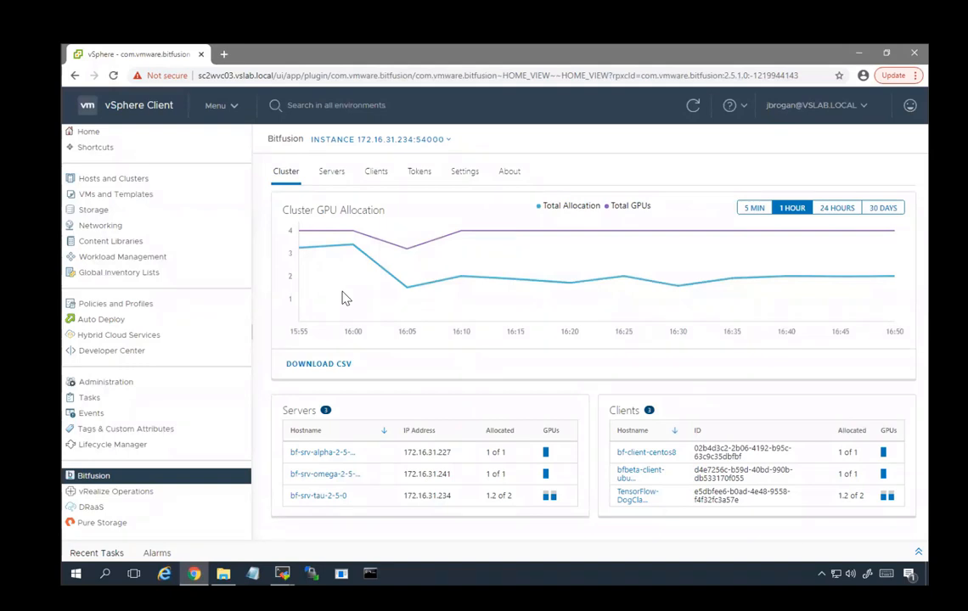
mouse_move(784, 235)
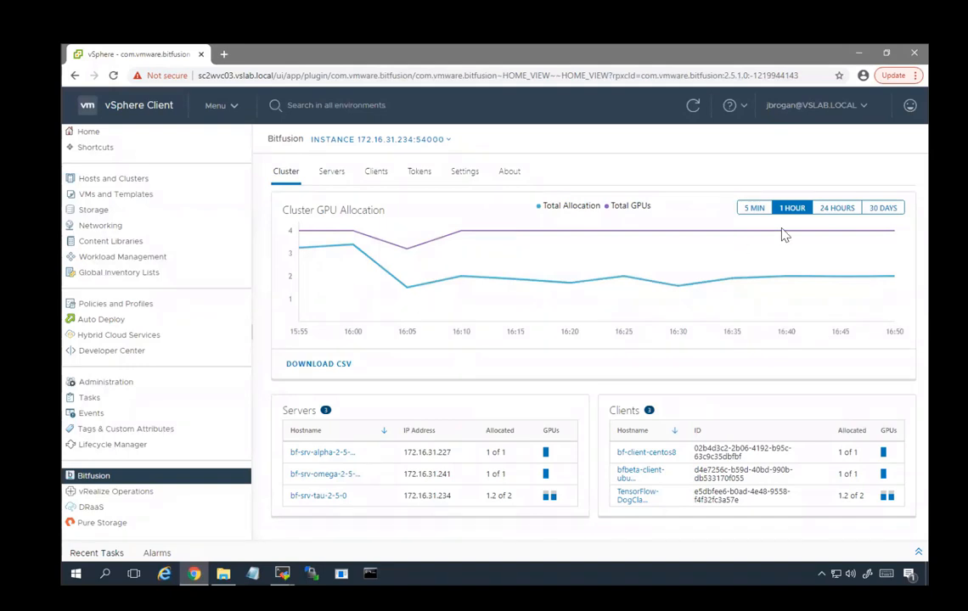
mouse_move(769, 249)
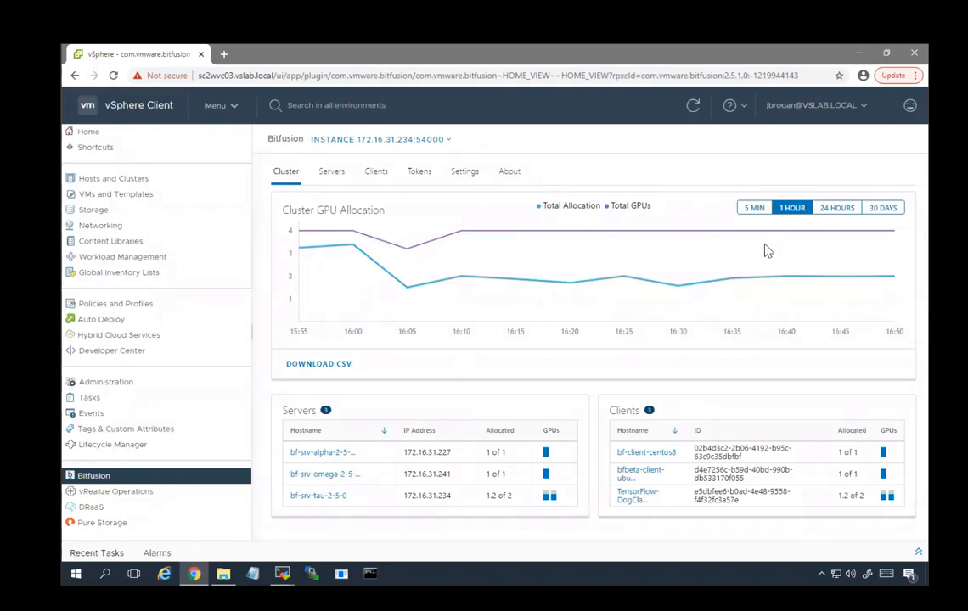
mouse_move(754, 259)
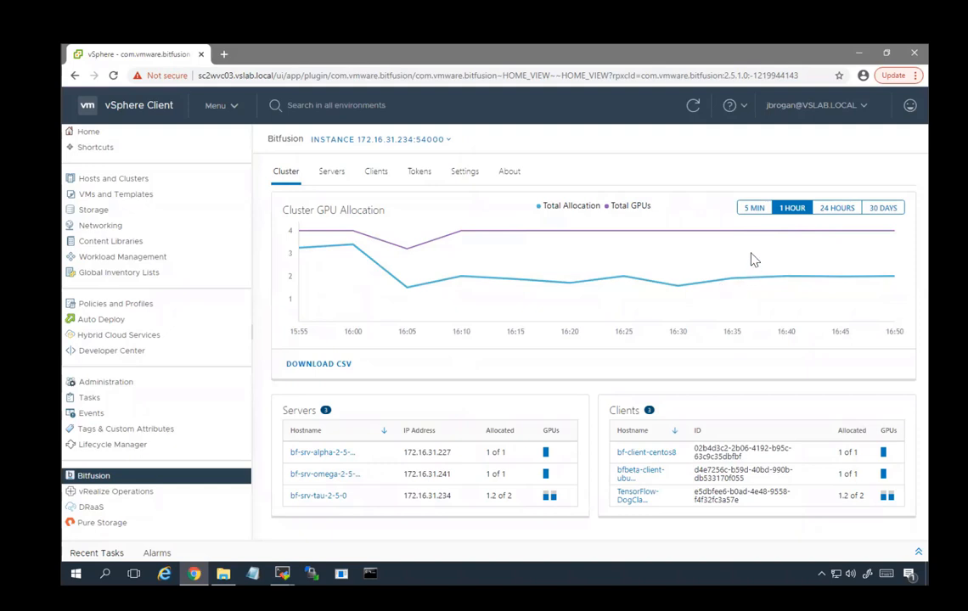
left_click(754, 207)
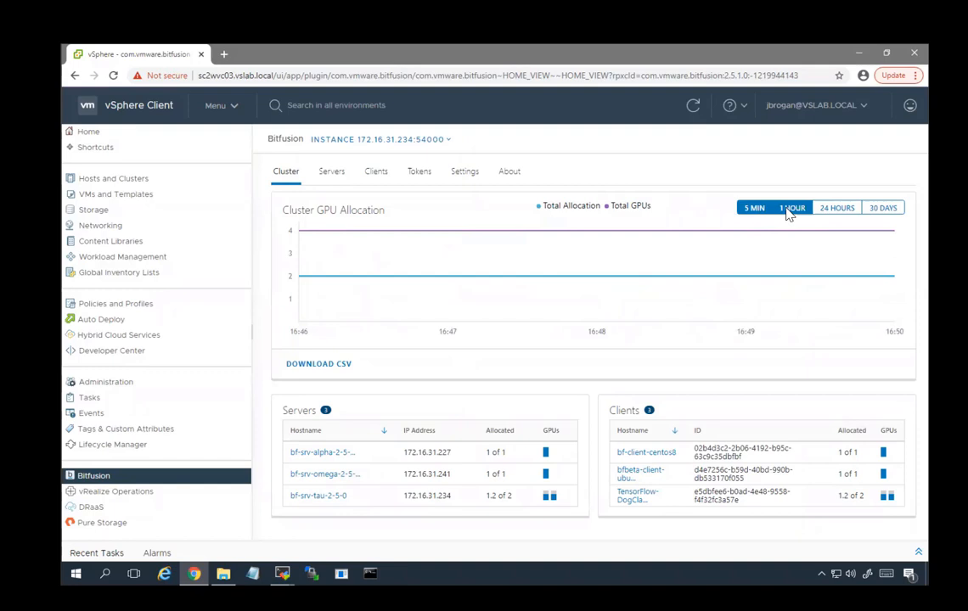
left_click(792, 207)
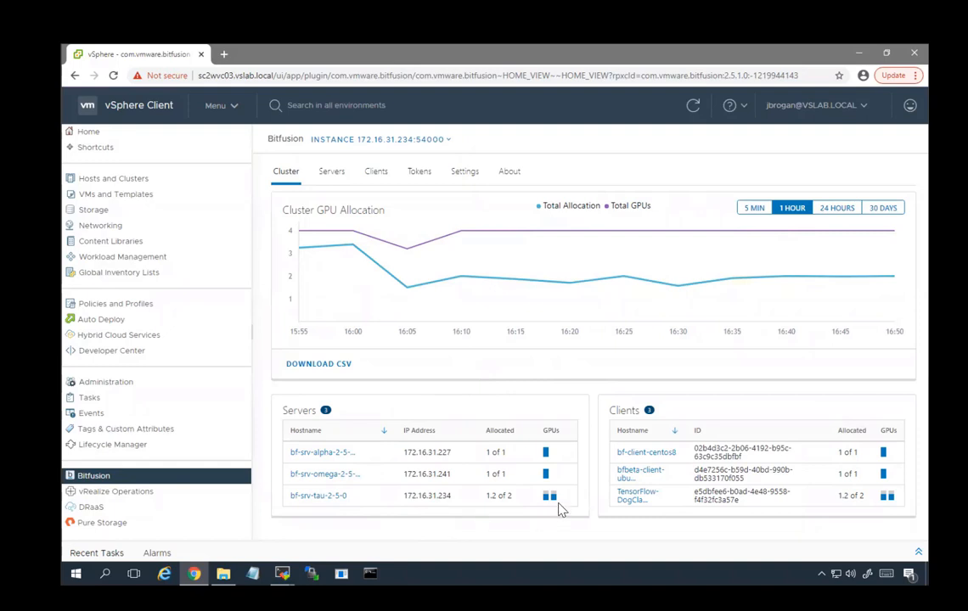
mouse_move(548, 495)
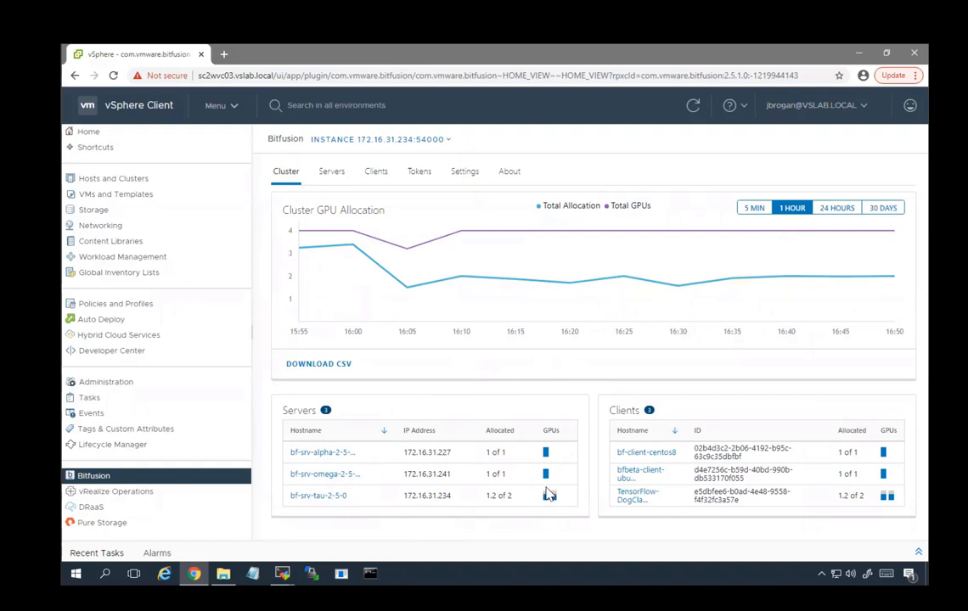
mouse_move(579, 524)
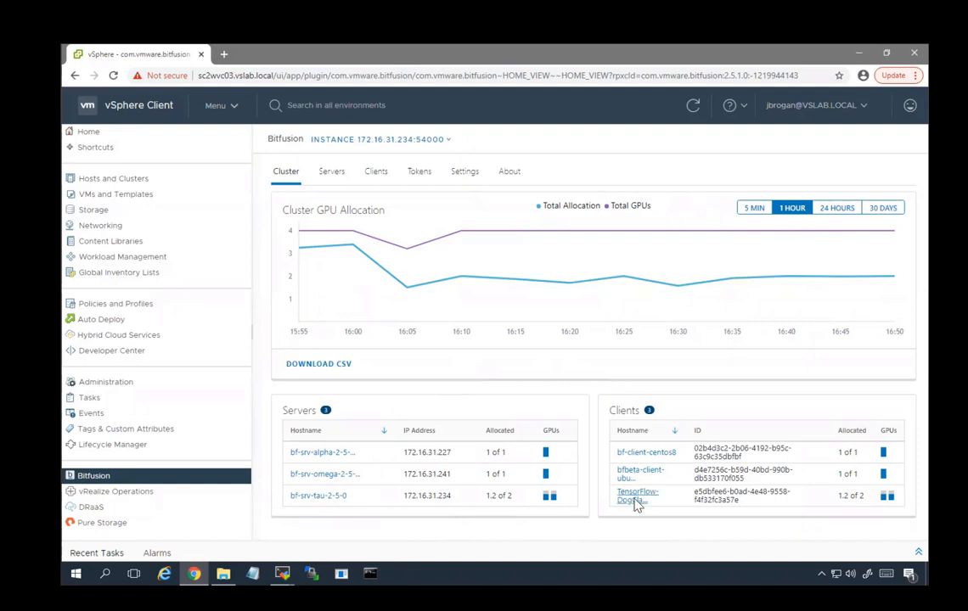
left_click(637, 495)
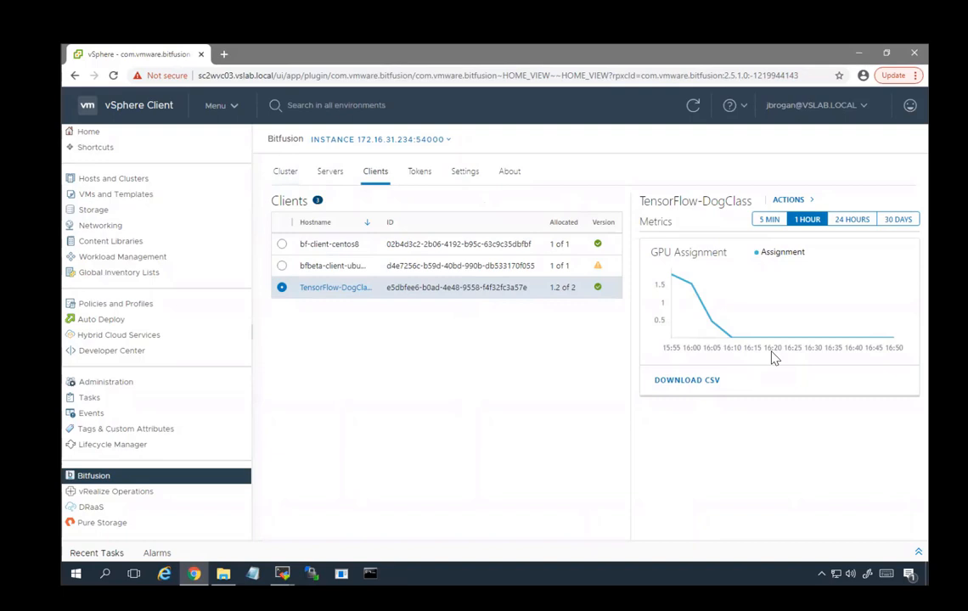
mouse_move(719, 240)
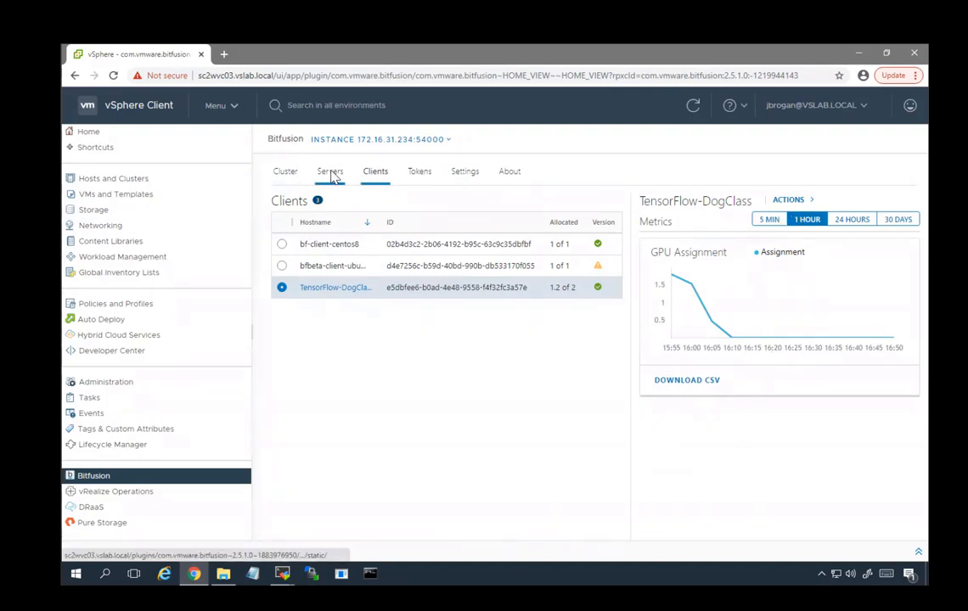
left_click(331, 171)
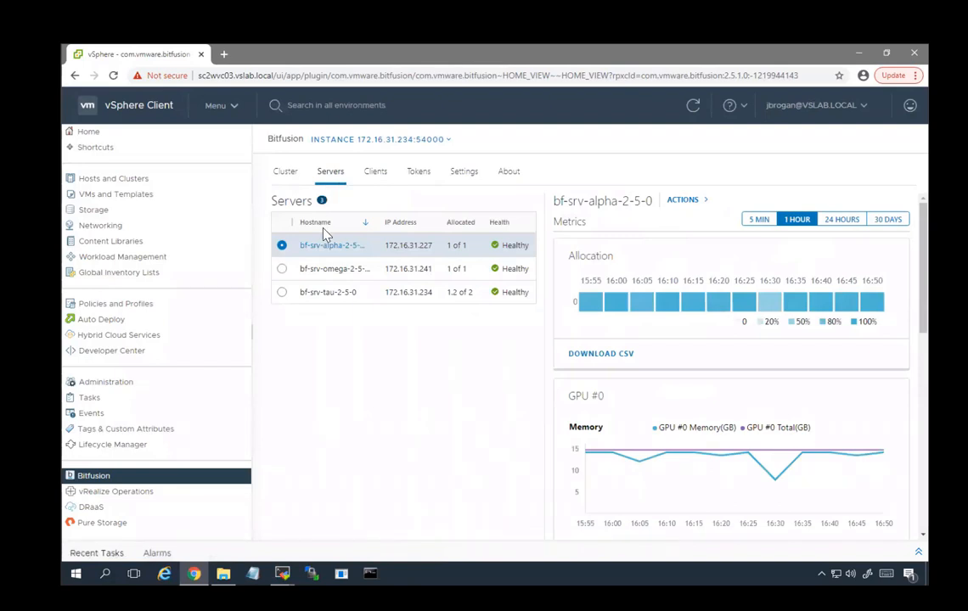
left_click(328, 292)
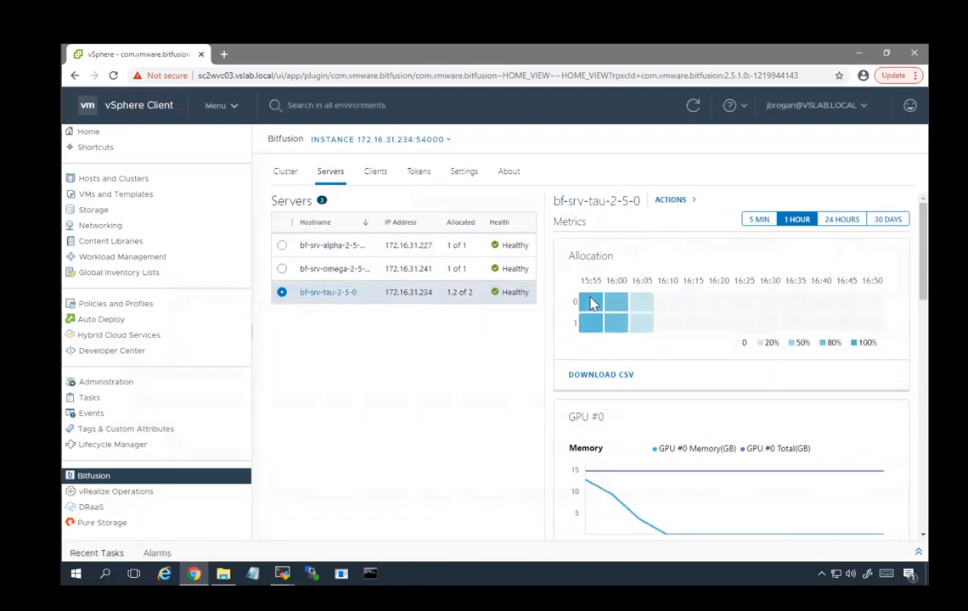
mouse_move(762, 320)
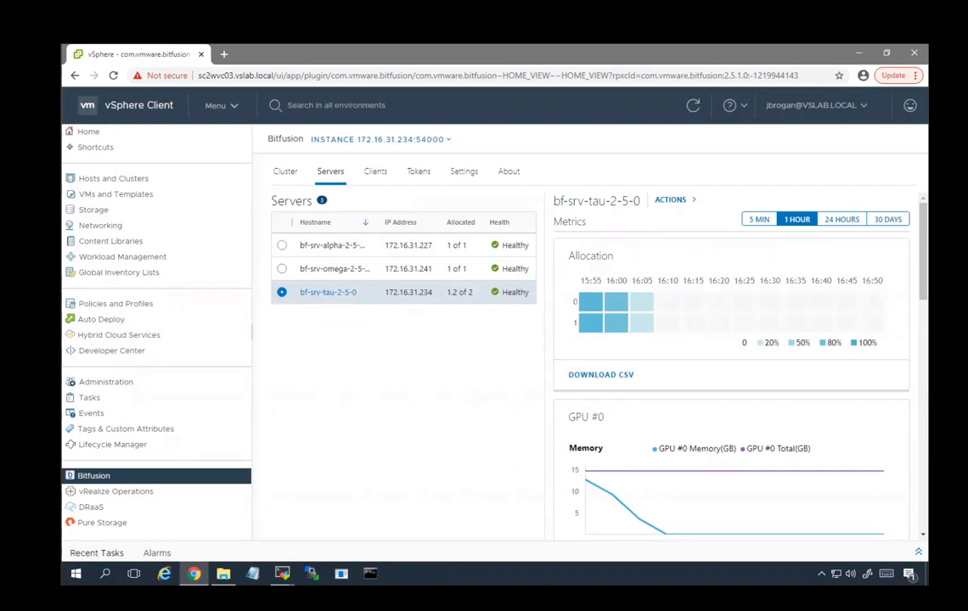
scroll("down", 3)
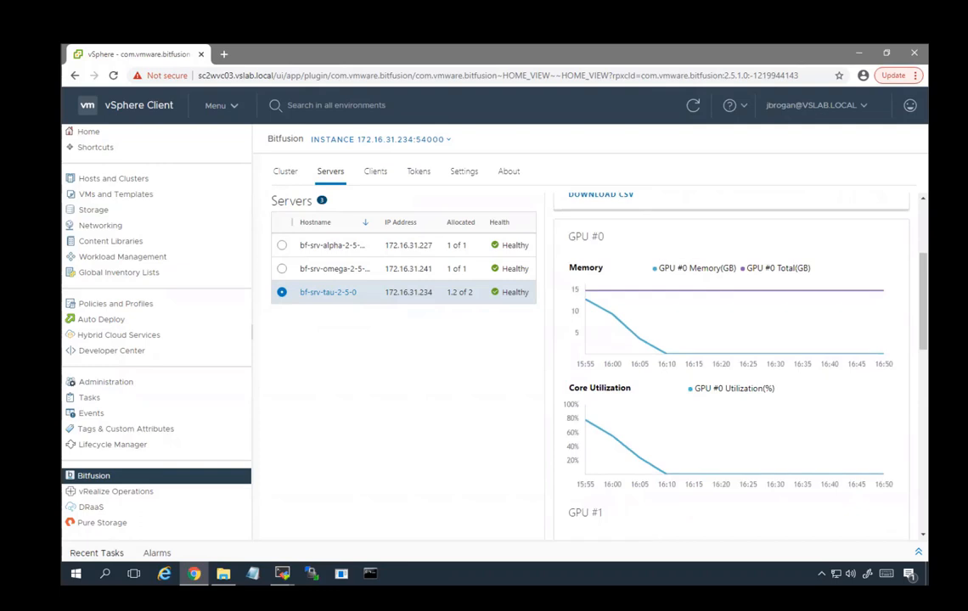
scroll("down", 3)
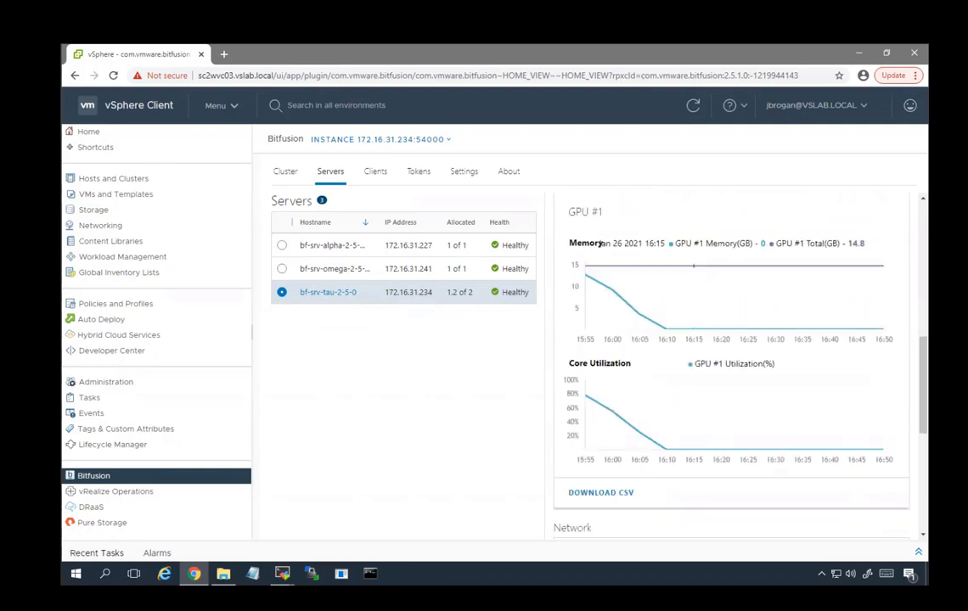
scroll("down", 3)
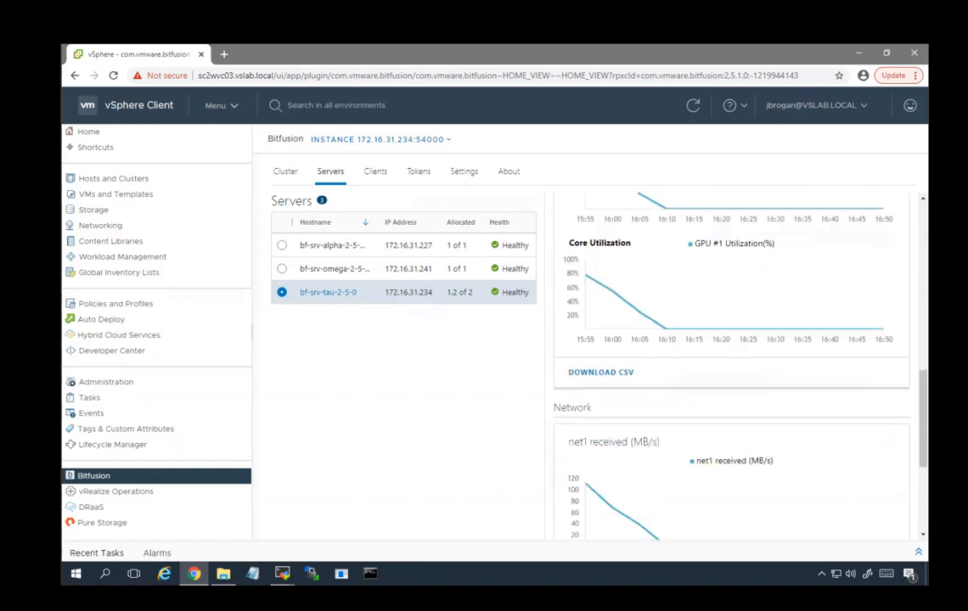
scroll("down", 3)
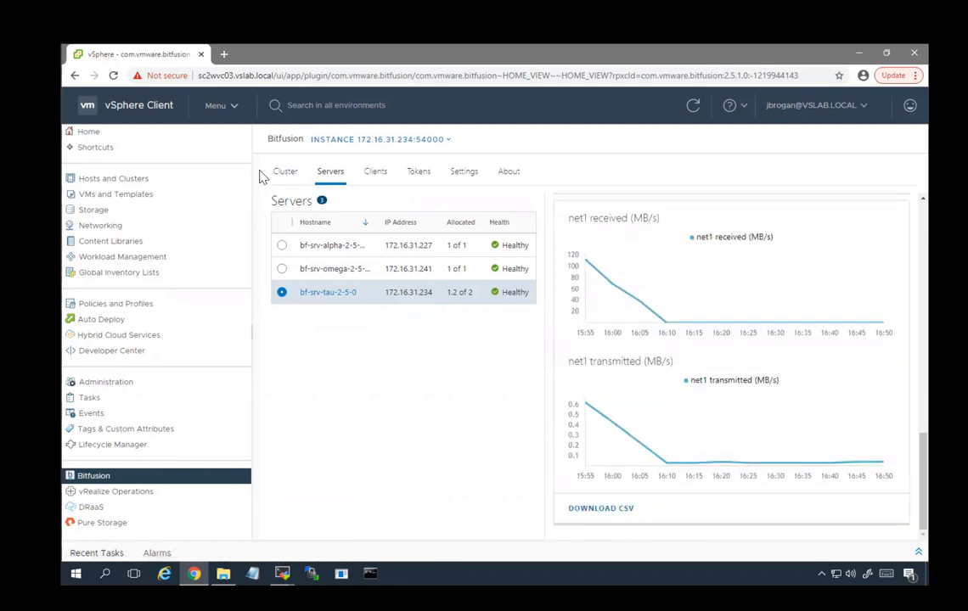
left_click(285, 171)
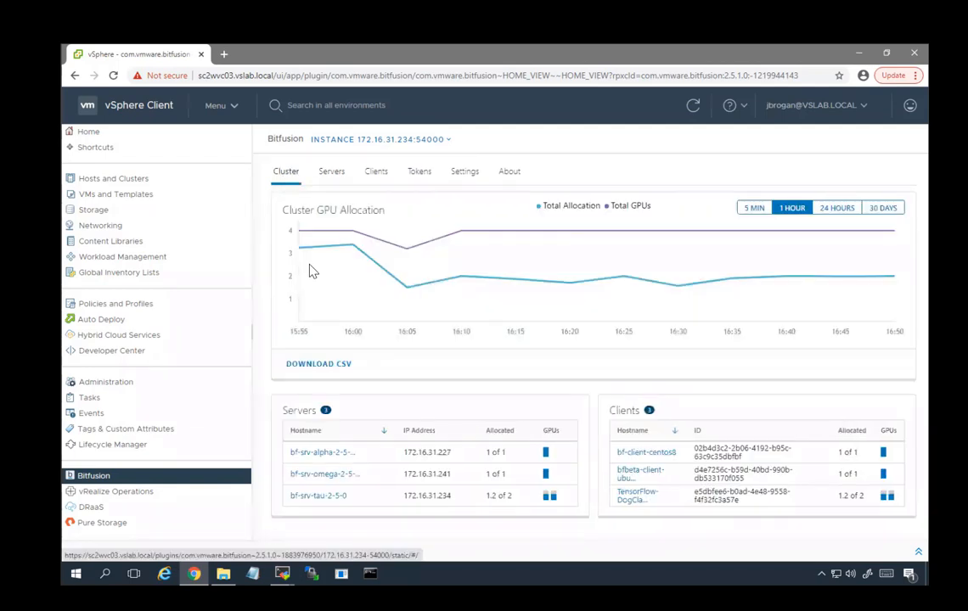
mouse_move(464, 505)
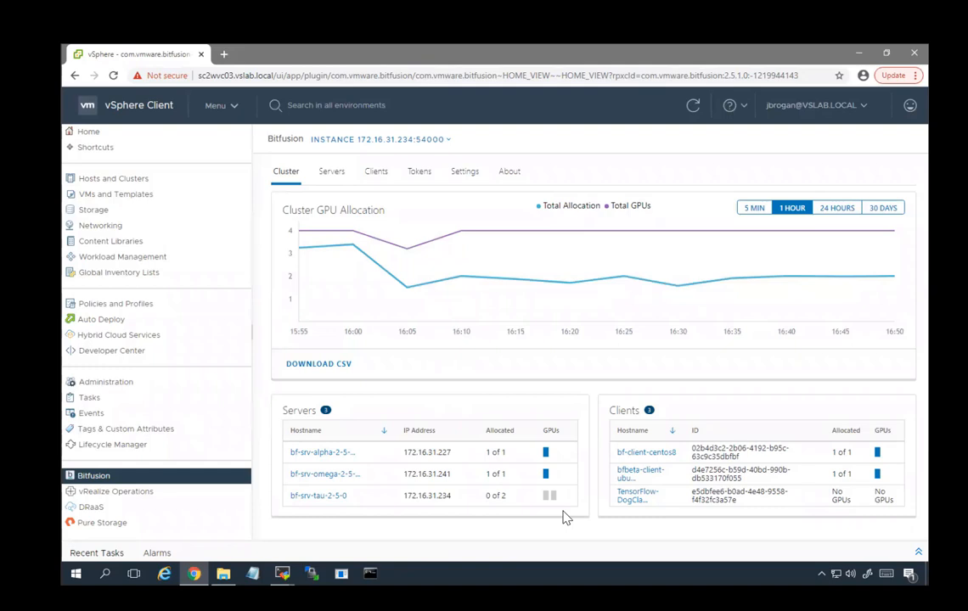
mouse_move(554, 530)
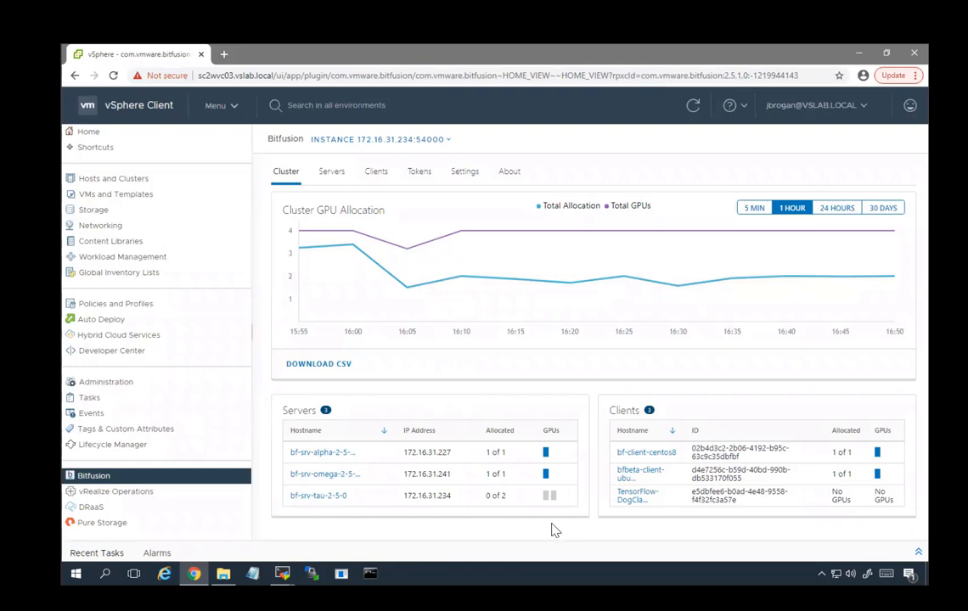
mouse_move(527, 518)
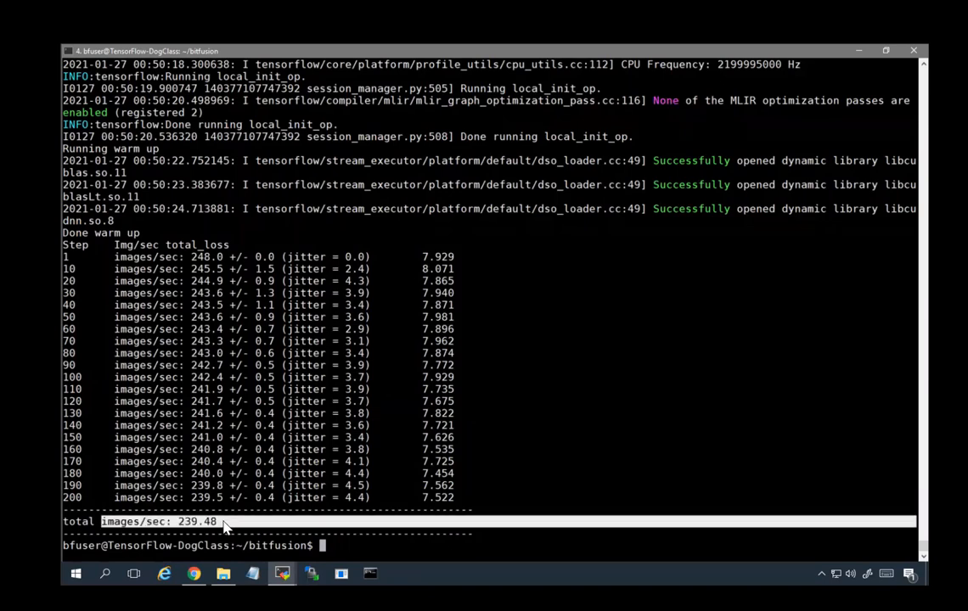
mouse_move(239, 482)
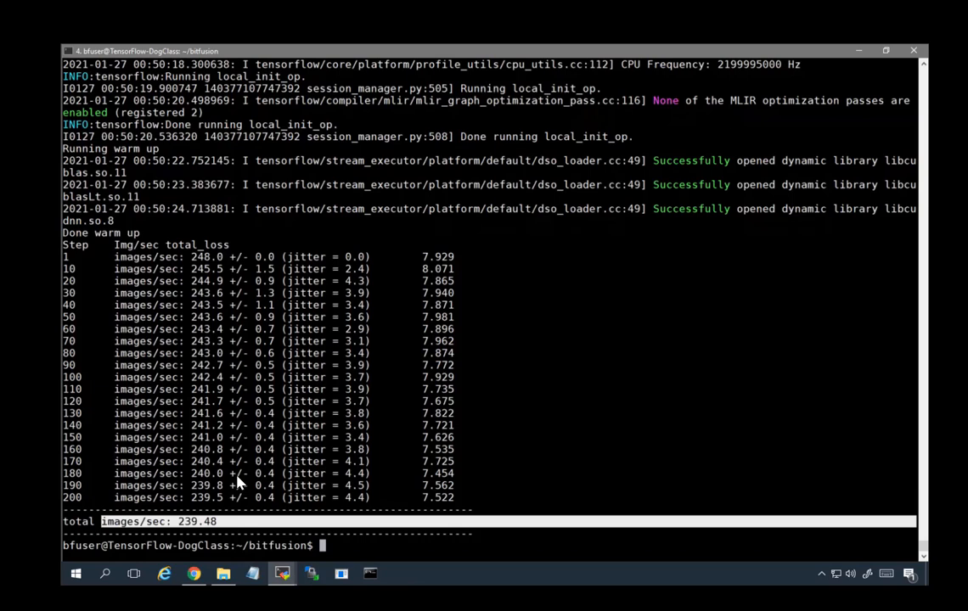